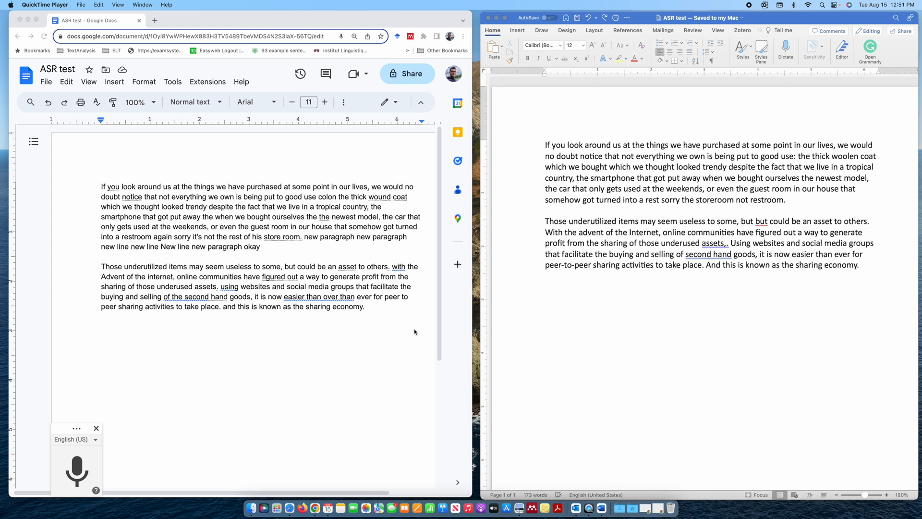
pyautogui.moveTo(416, 333)
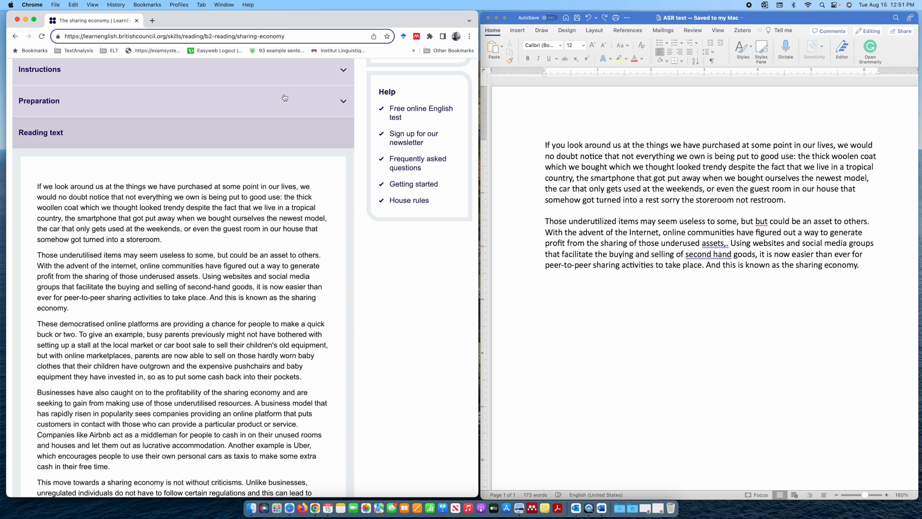
pyautogui.moveTo(420, 249)
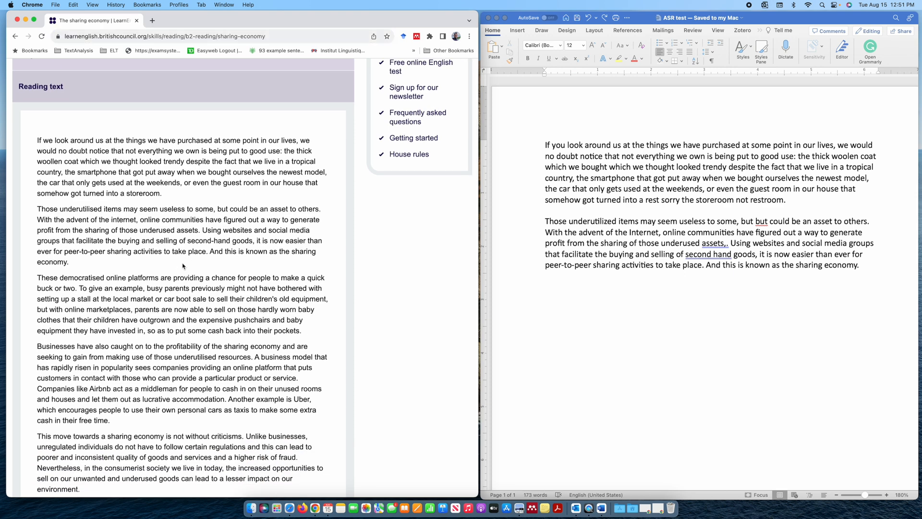
# Step: Zoom Chrome's reading page to 125% and scroll to its first two paragraphs
pyautogui.click(359, 36)
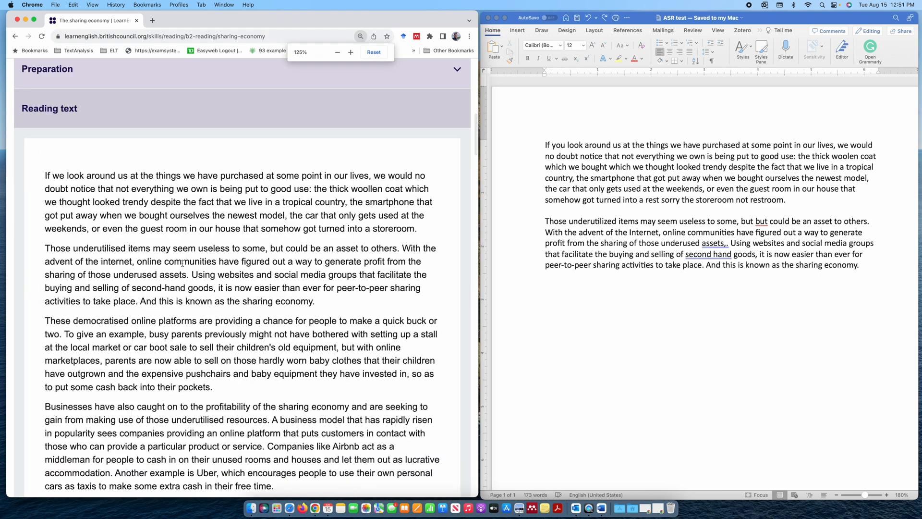
pyautogui.scroll(-3)
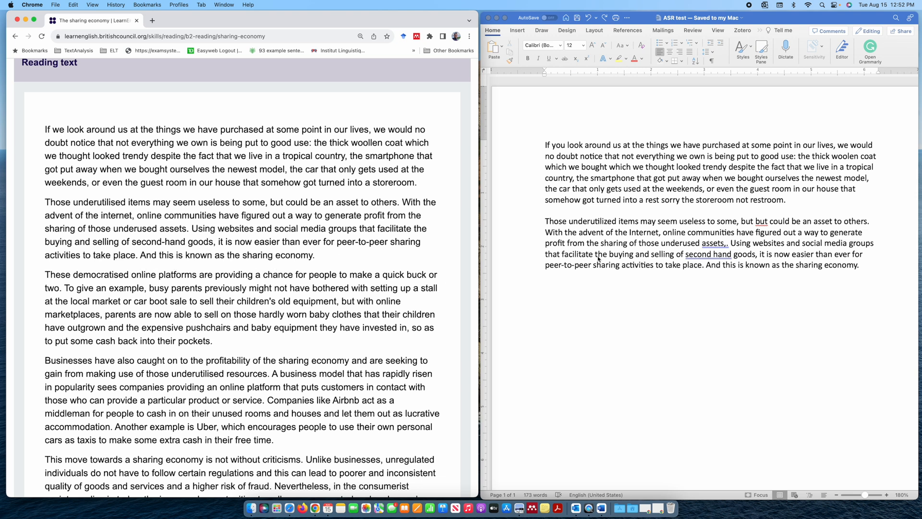
pyautogui.moveTo(602, 256)
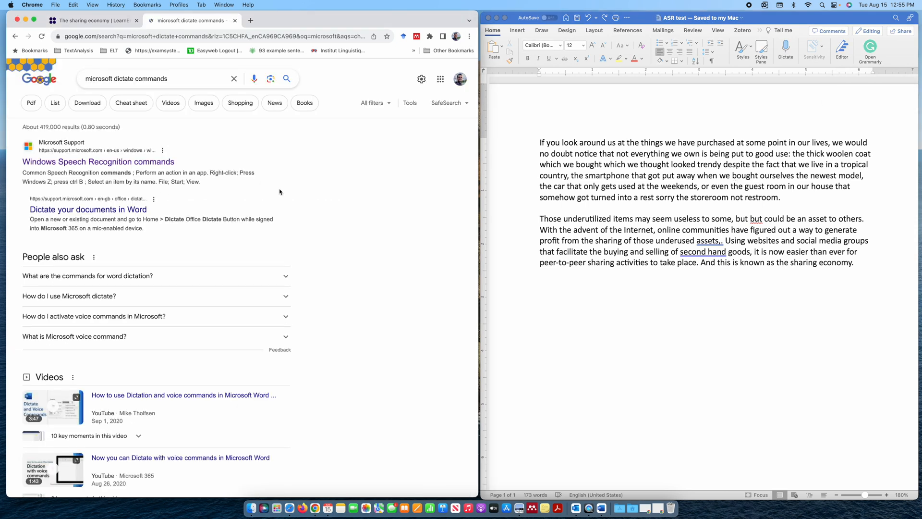
# Step: Open the Windows Speech Recognition commands result and scroll to Commands for dictation
pyautogui.click(98, 161)
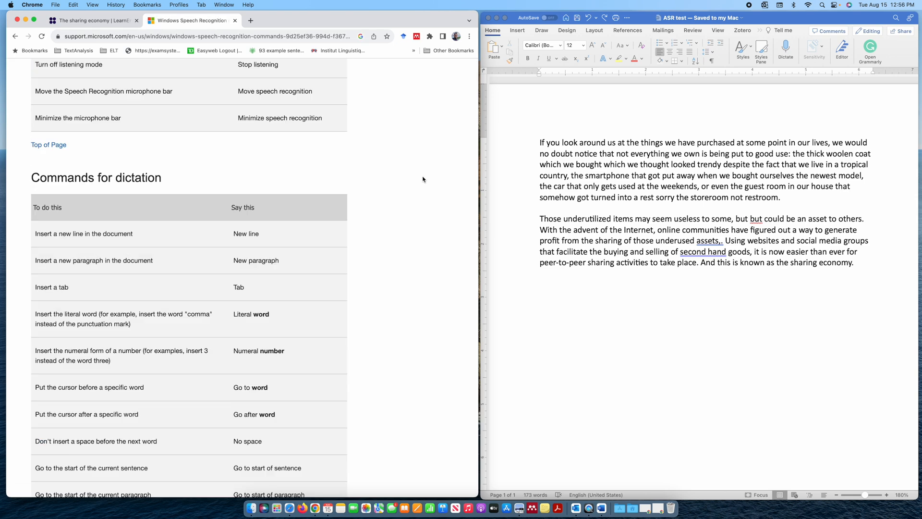
pyautogui.moveTo(196, 204)
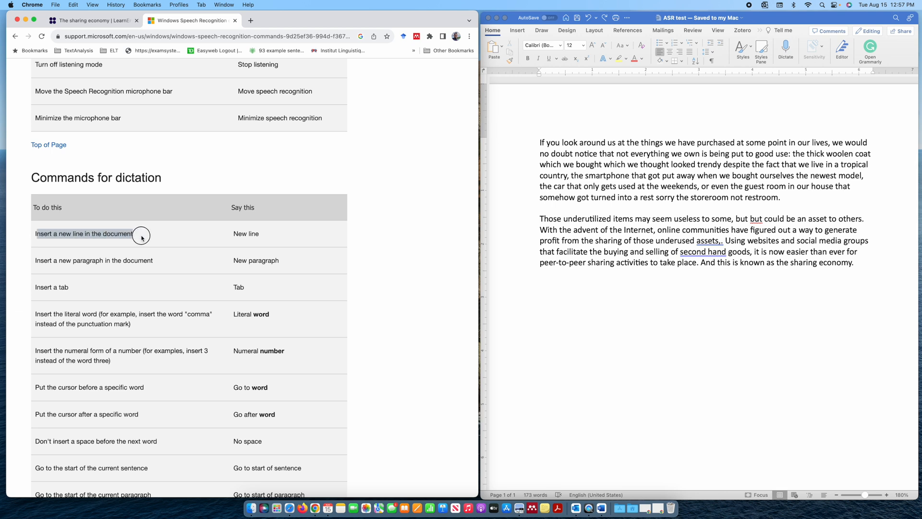
pyautogui.moveTo(232, 235)
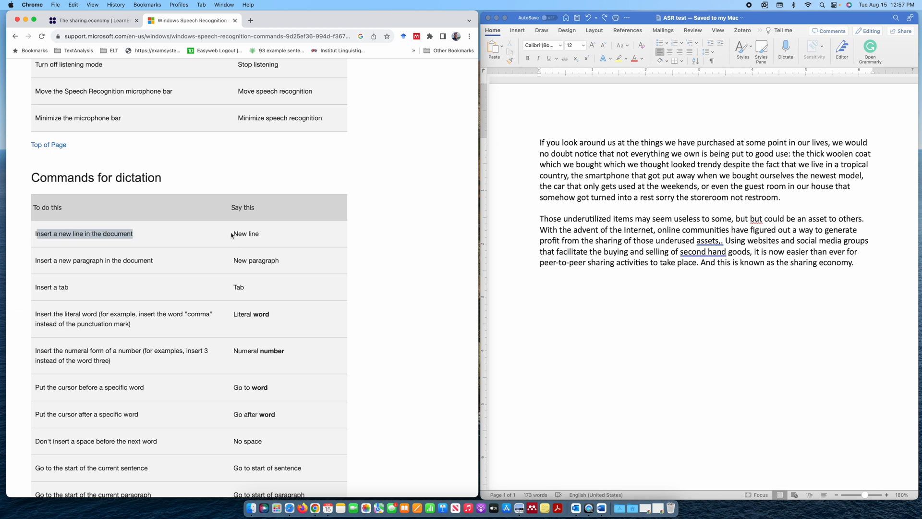
pyautogui.scroll(-3)
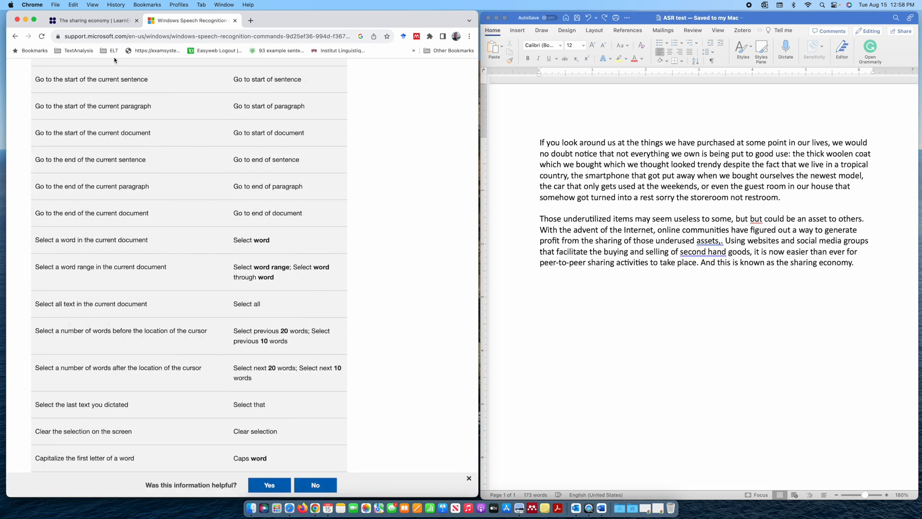
# Step: Return to the reading tab, start Word's Dictate, and voice-delete the stray 'sorry'
pyautogui.click(88, 21)
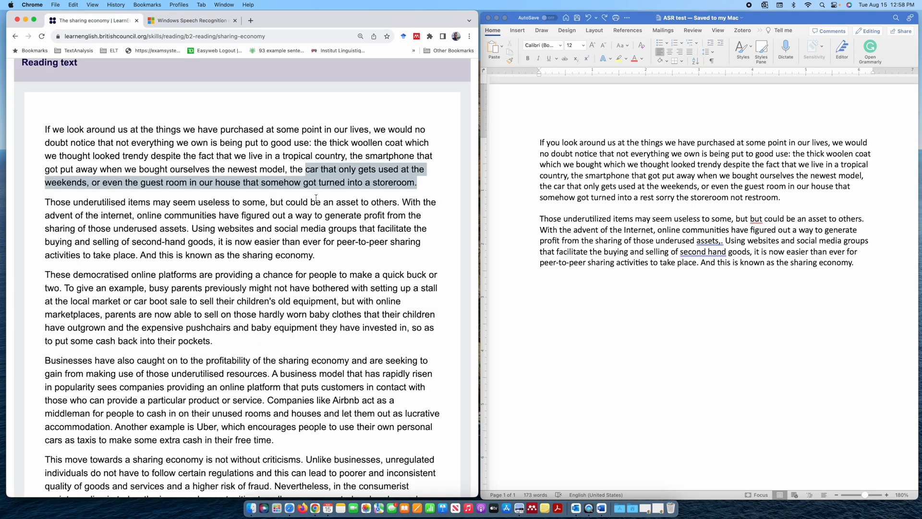
pyautogui.click(863, 87)
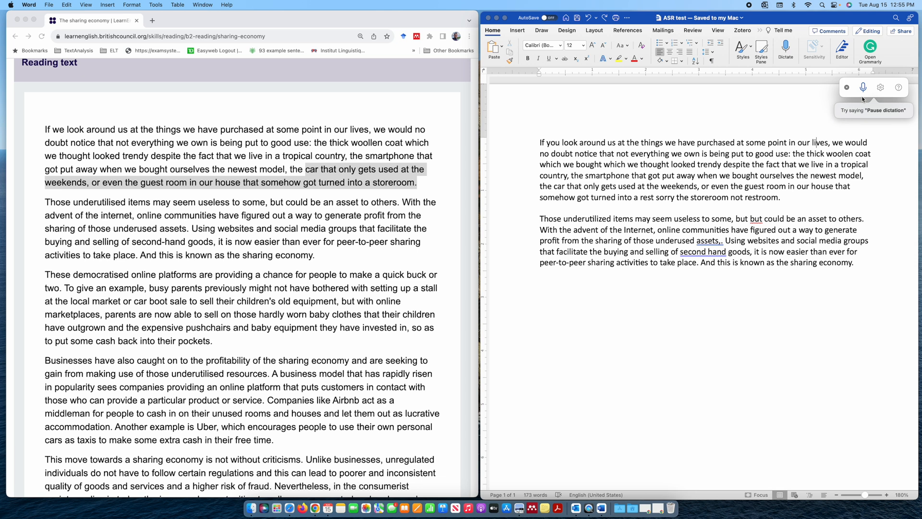
pyautogui.click(863, 87)
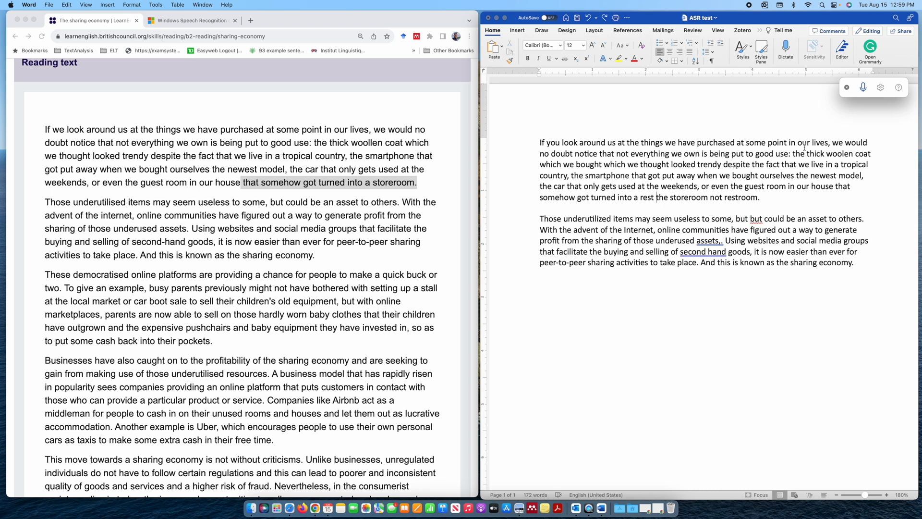
# Step: Select and delete 'the storeroom not restroom.', then delete 'a rest.' by voice
pyautogui.moveTo(655, 197); pyautogui.dragTo(759, 197)
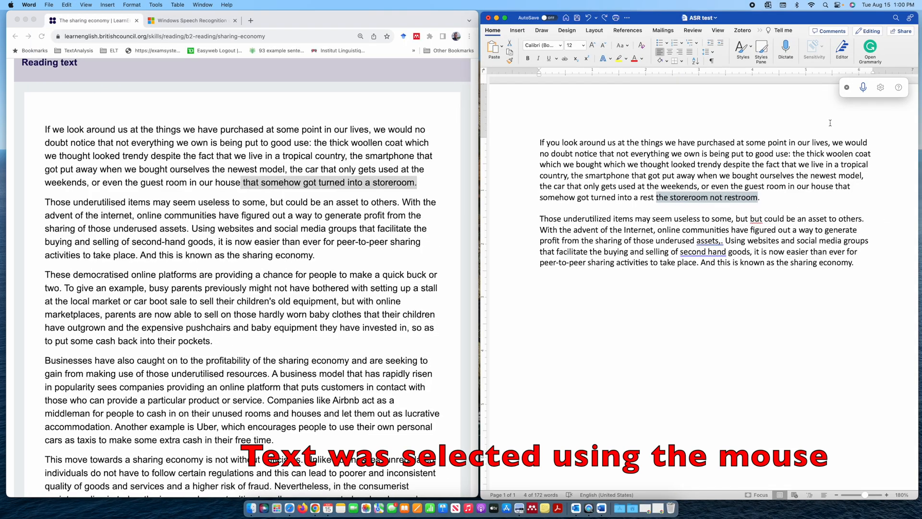
pyautogui.click(862, 87)
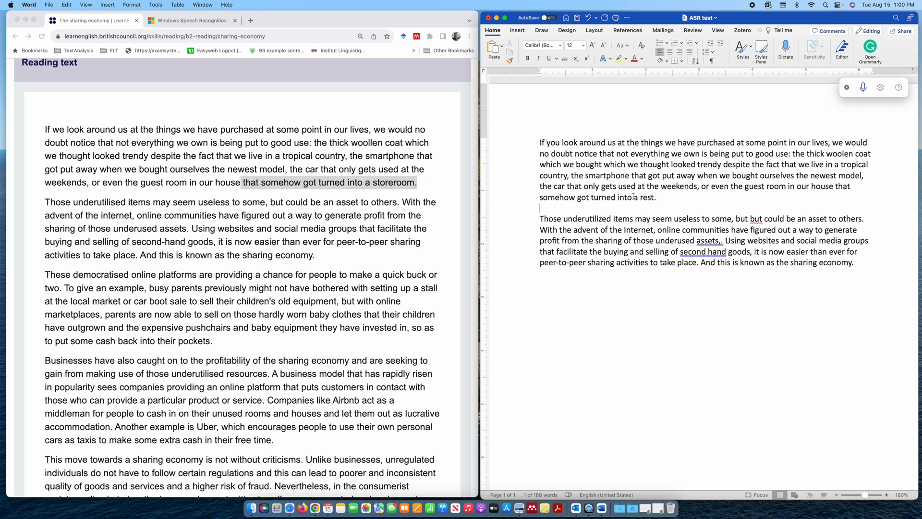
pyautogui.click(863, 87)
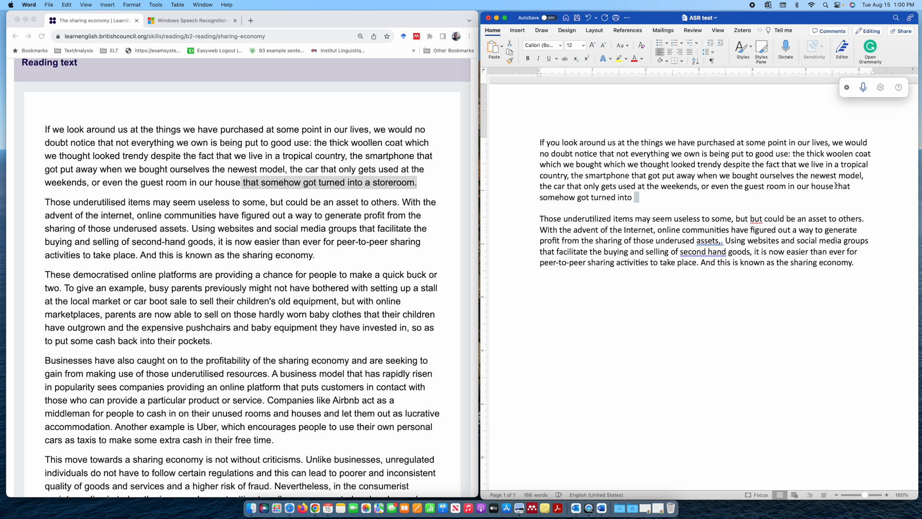
# Step: Re-enable dictation and dictate 'that somehow got turned into a storeroom period'
pyautogui.click(862, 87)
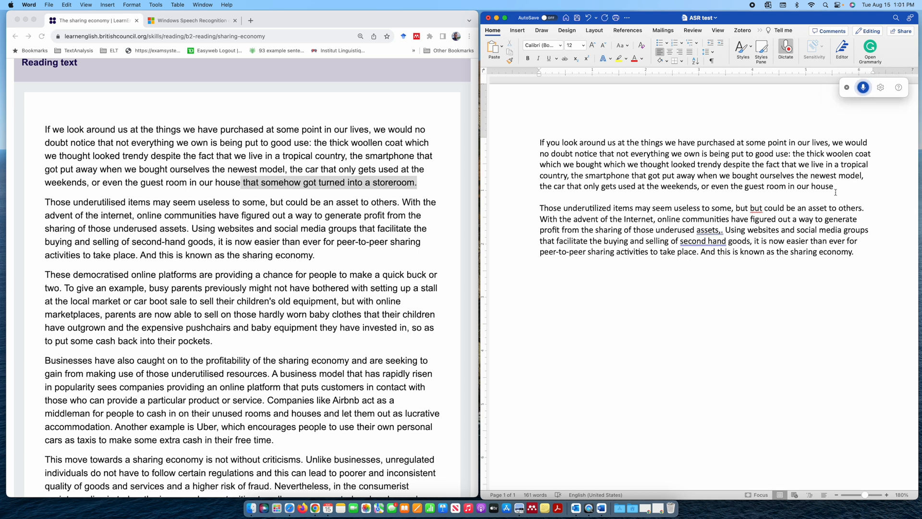
pyautogui.write('that somehow got')
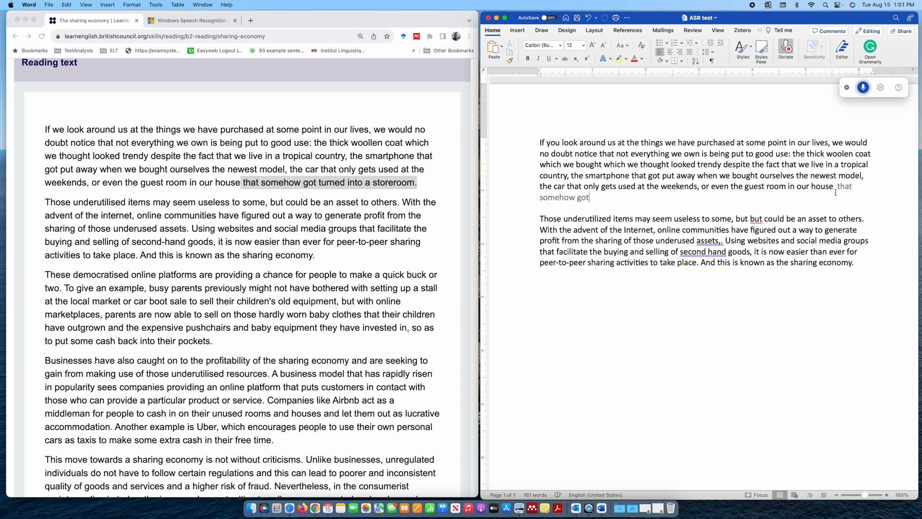
pyautogui.write('turned into a storm')
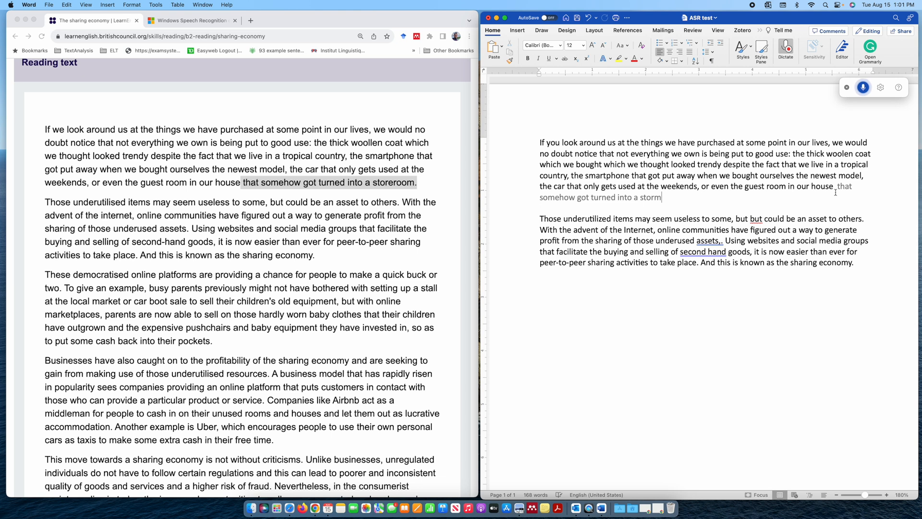
pyautogui.write('room')
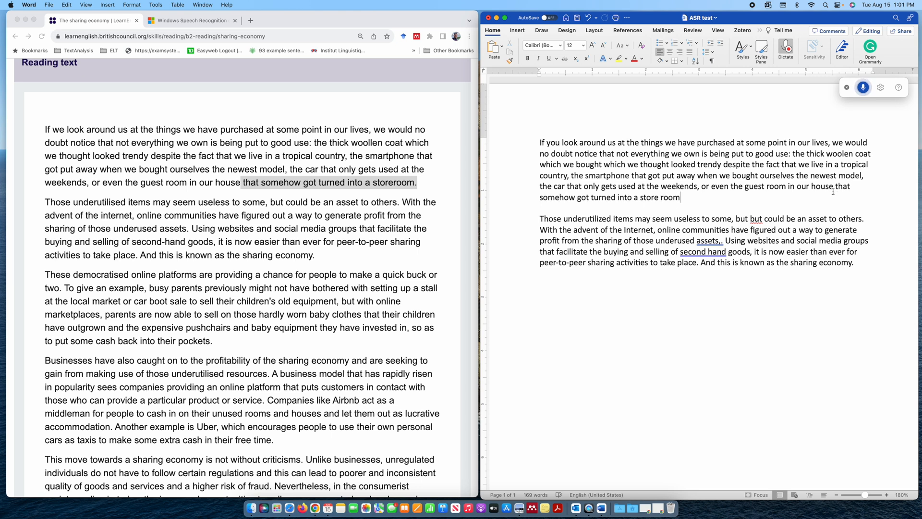
pyautogui.write('period')
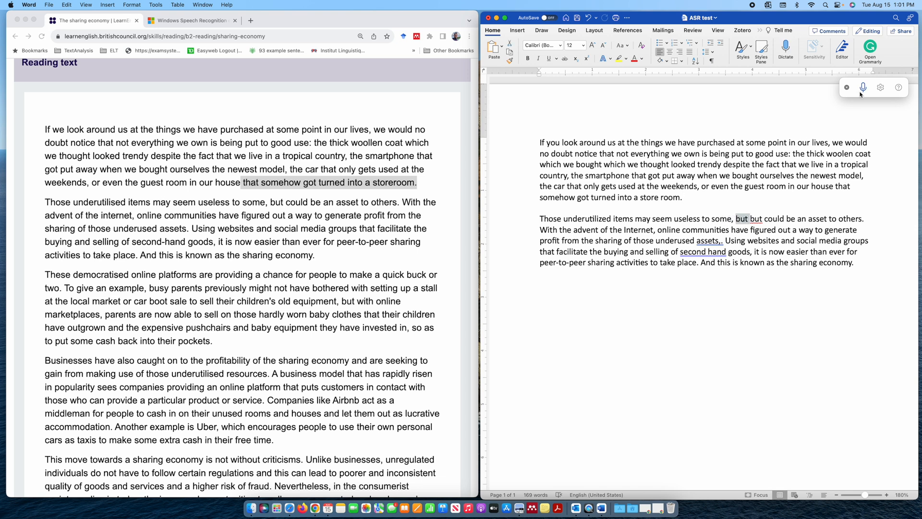
# Step: Voice-delete the doubled 'but' and select the word near 'assets.Using' for fixing
pyautogui.click(862, 87)
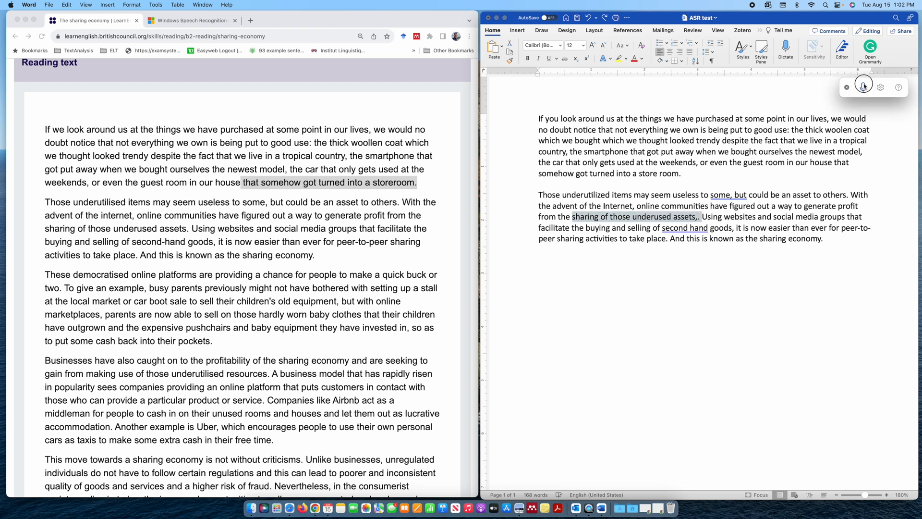
pyautogui.click(863, 87)
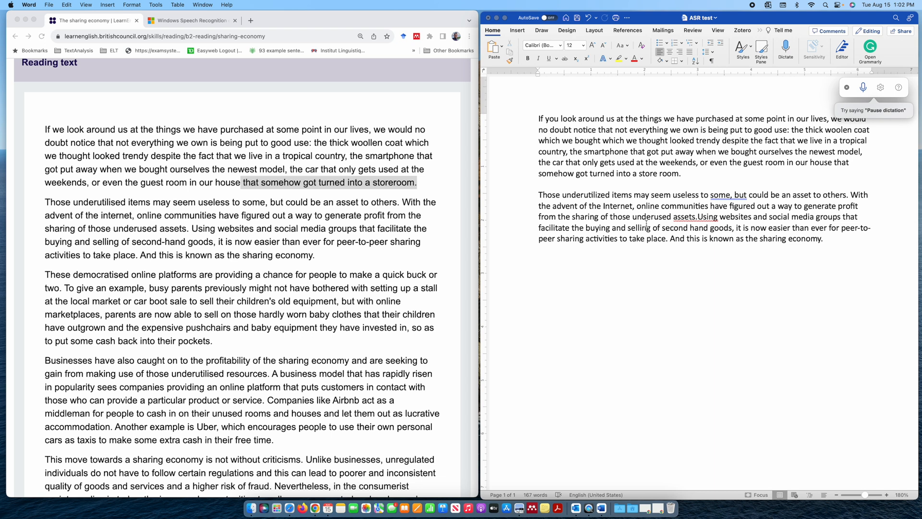
pyautogui.doubleClick(695, 217)
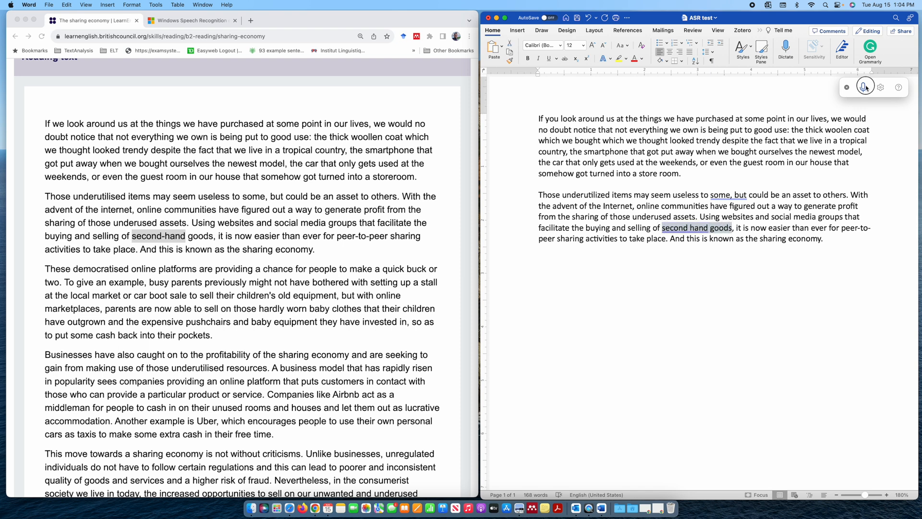
pyautogui.click(865, 86)
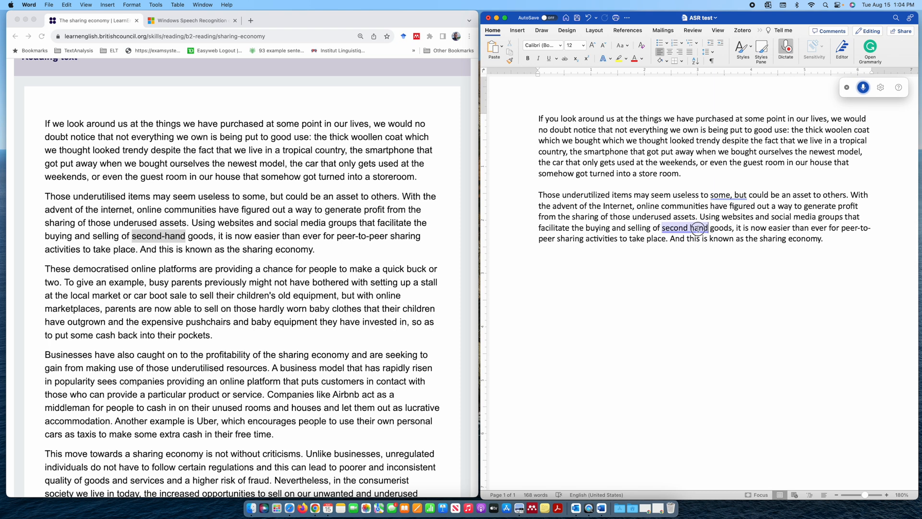
pyautogui.doubleClick(674, 228)
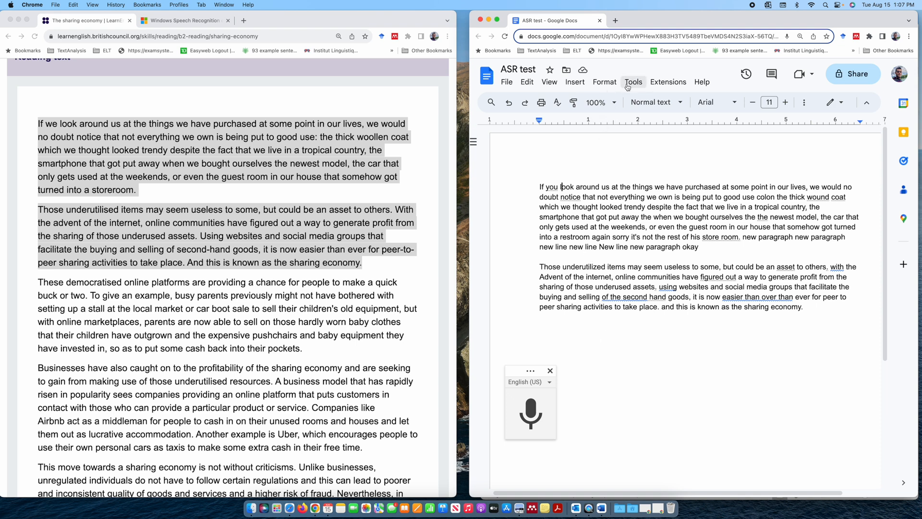
pyautogui.click(633, 82)
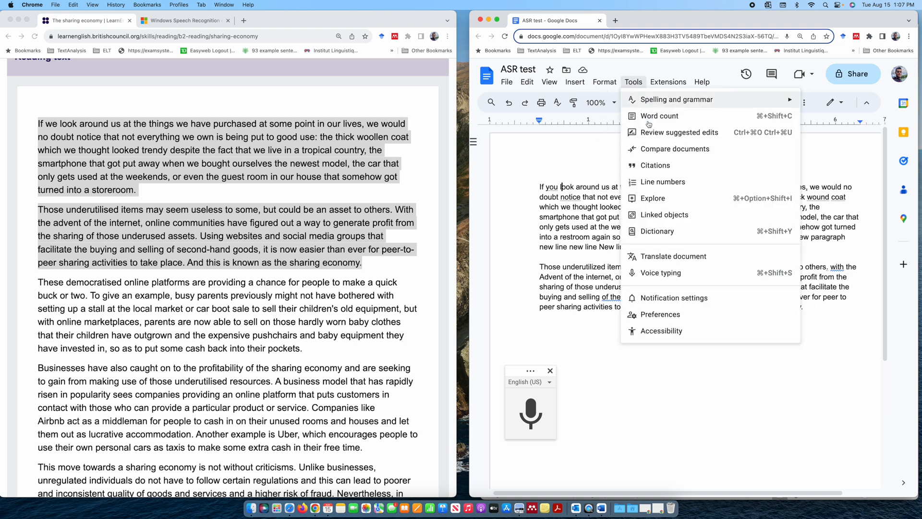
pyautogui.moveTo(660, 272)
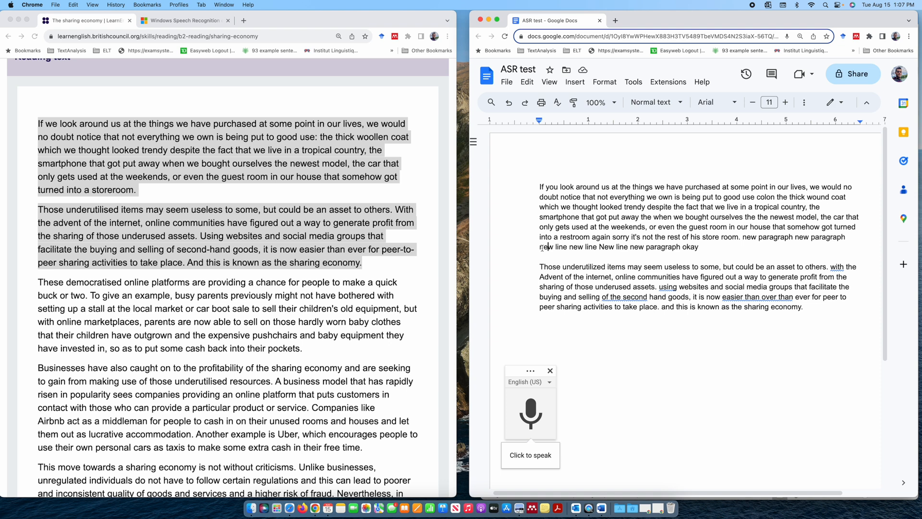
pyautogui.moveTo(539, 247); pyautogui.dragTo(700, 247)
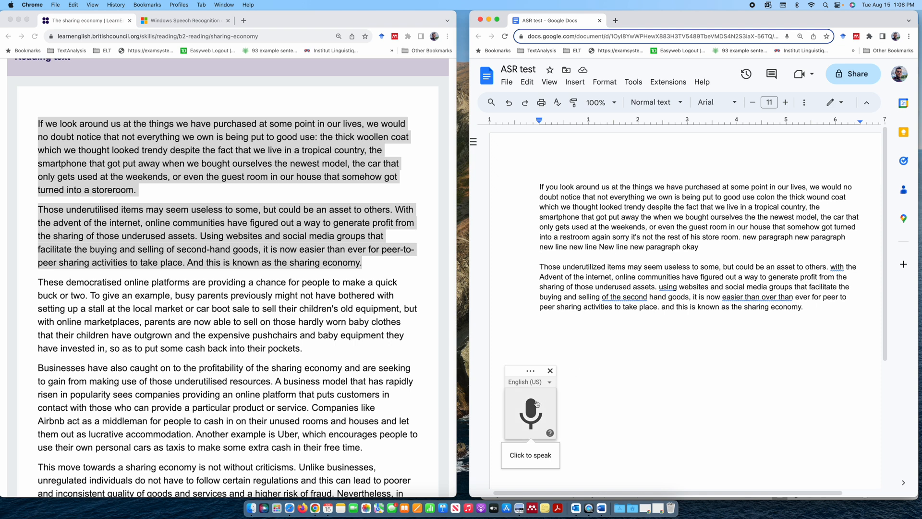
# Step: Erase the trailing 'new line' and 'okay' words with voice 'delete' and backspace
pyautogui.click(530, 412)
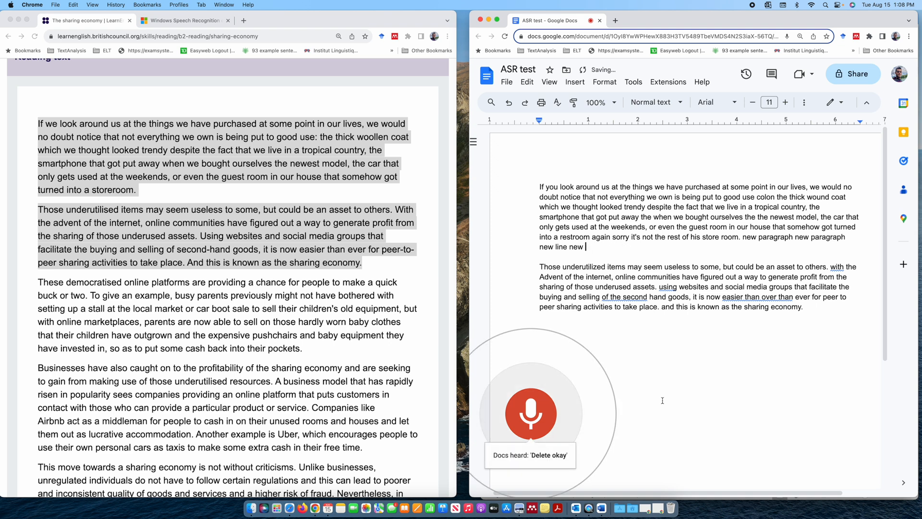
pyautogui.write('delete ...:::')
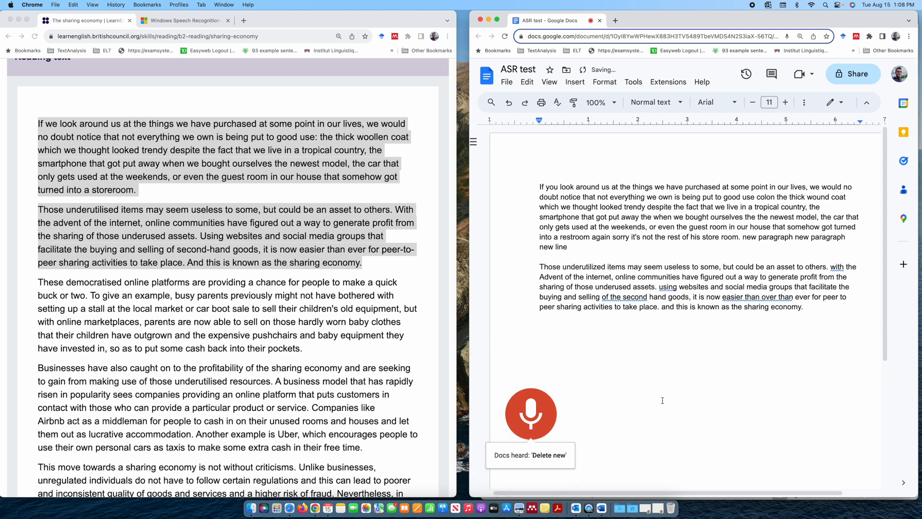
pyautogui.press('backspace')
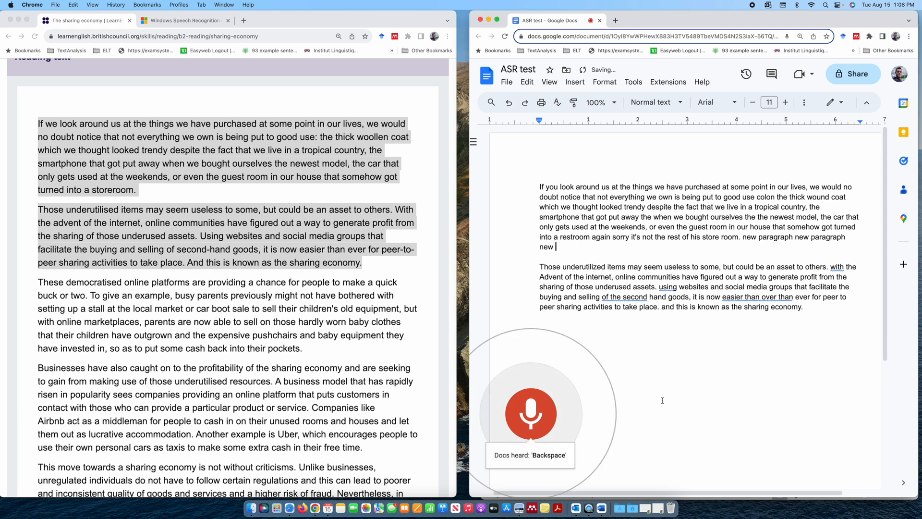
pyautogui.press('Backspace')
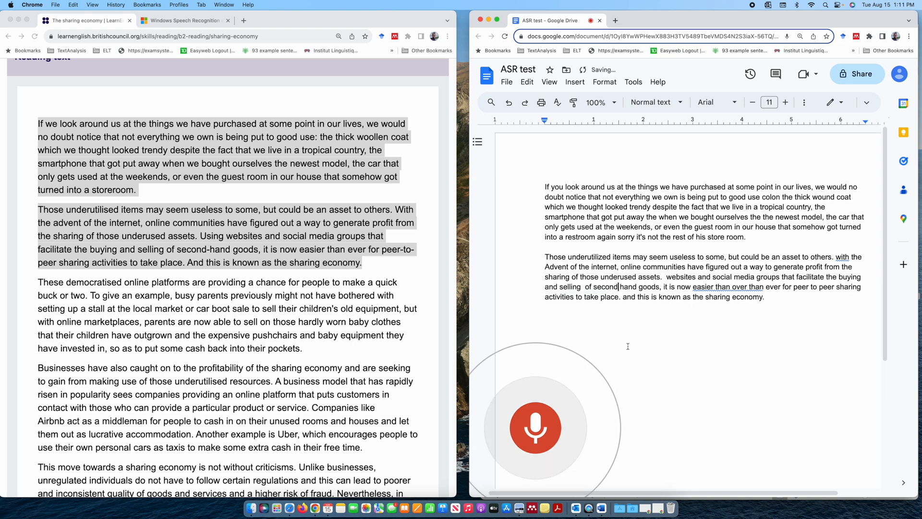
# Step: Clear the remaining command words and select 'second hand Goods' using voice typing
pyautogui.click(534, 427)
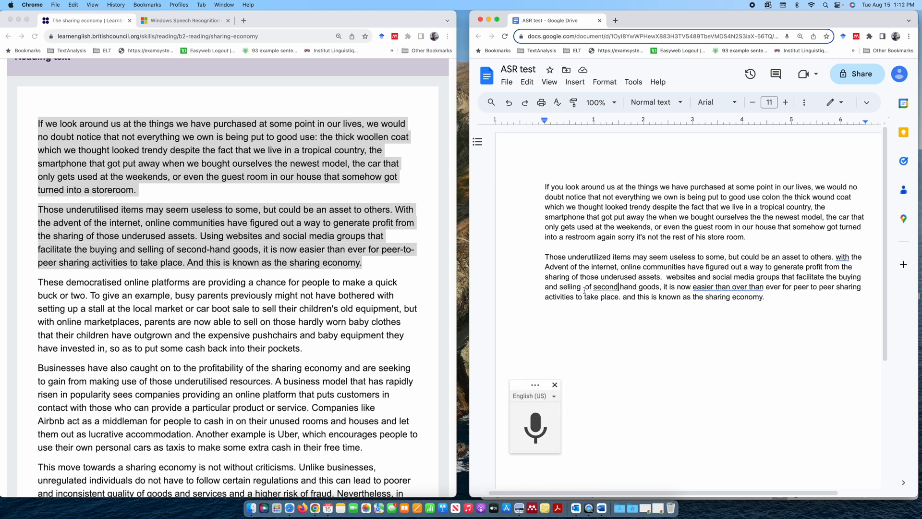
pyautogui.click(534, 427)
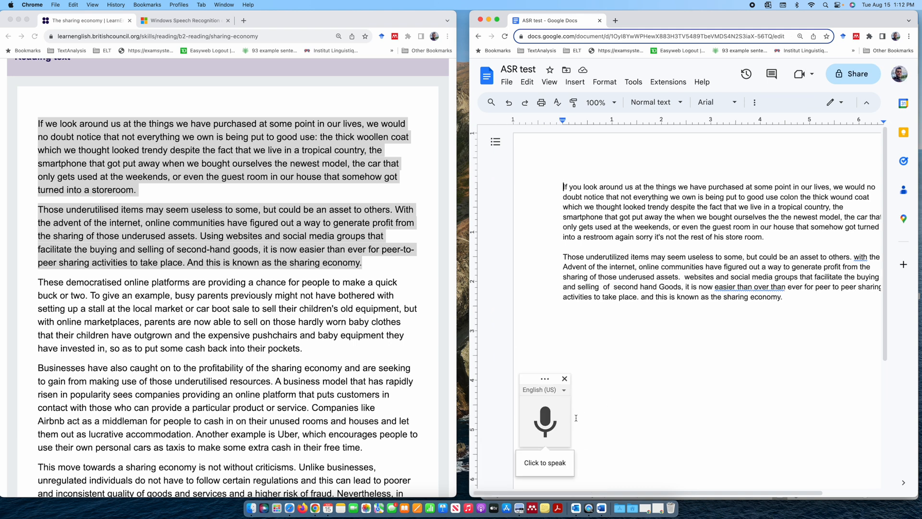
pyautogui.click(543, 422)
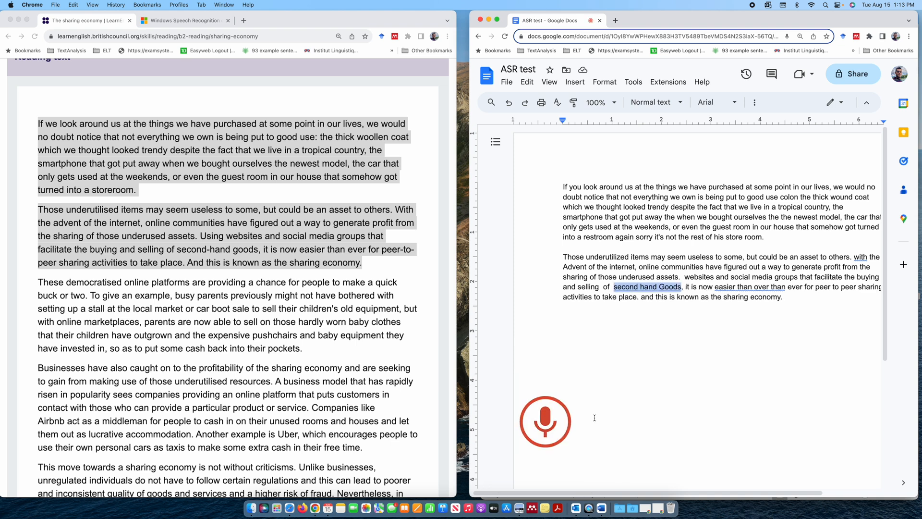
pyautogui.click(545, 421)
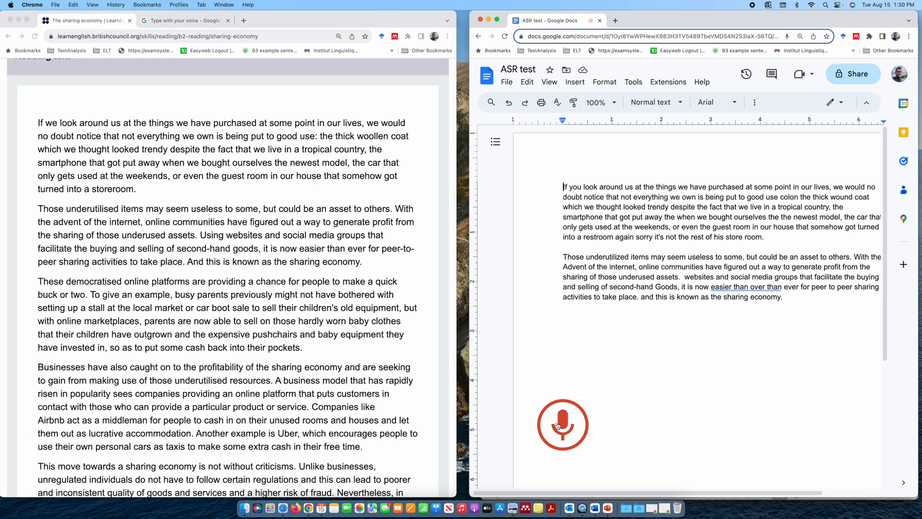
# Step: Voice-type the 'With'/'And' capitals, peer-to-peer hyphens and 'easier than ever' fix
pyautogui.click(562, 424)
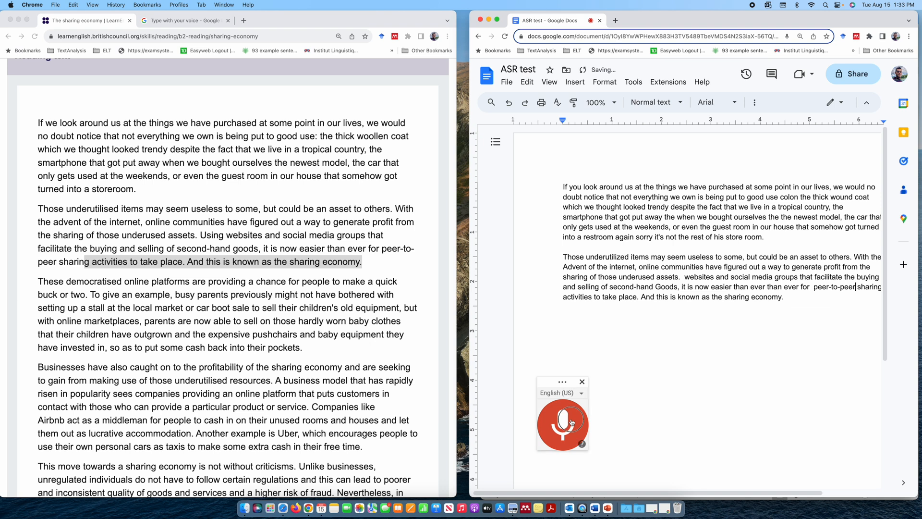
pyautogui.click(561, 425)
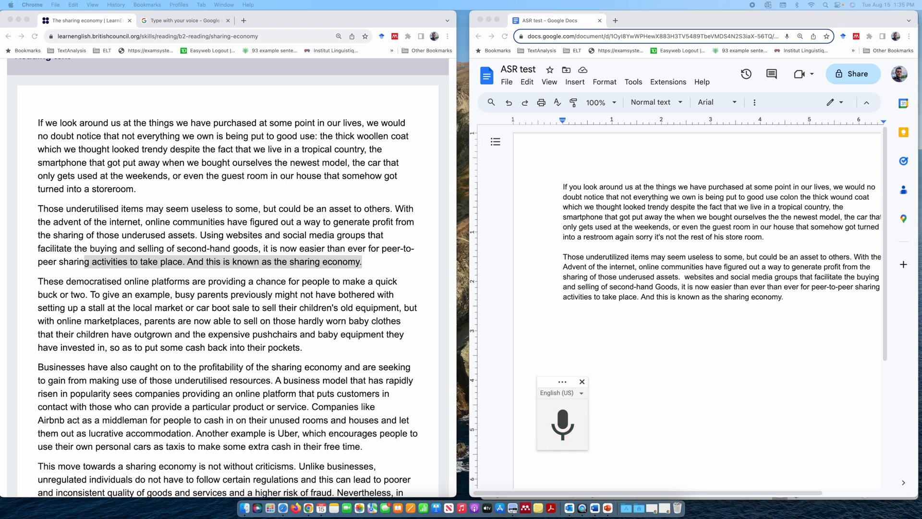